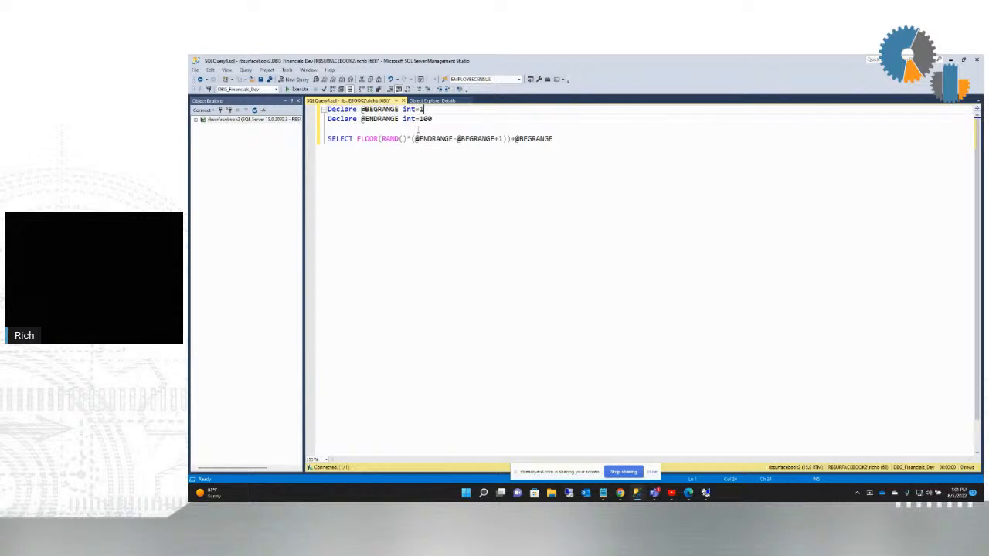
pyautogui.moveTo(392, 139)
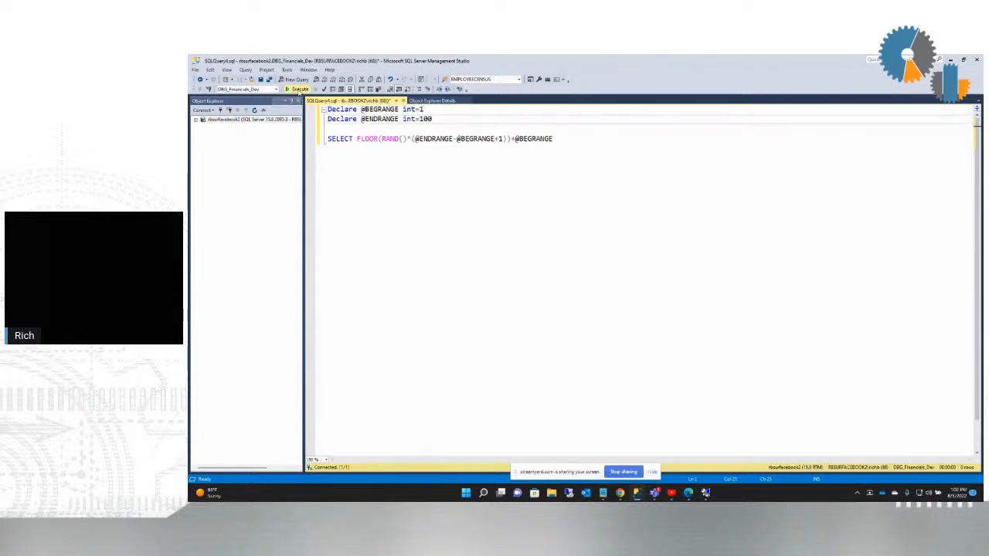
pyautogui.click(298, 88)
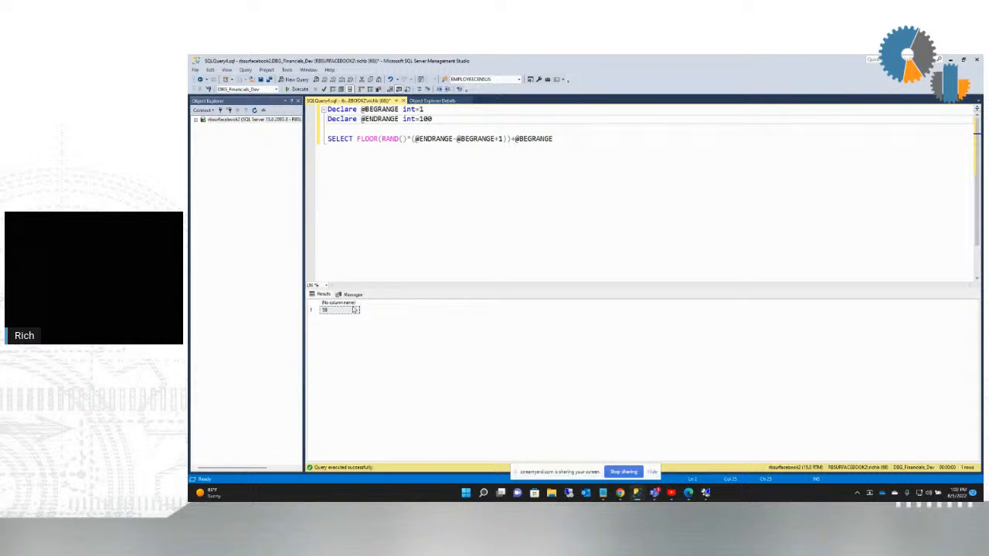
pyautogui.click(298, 88)
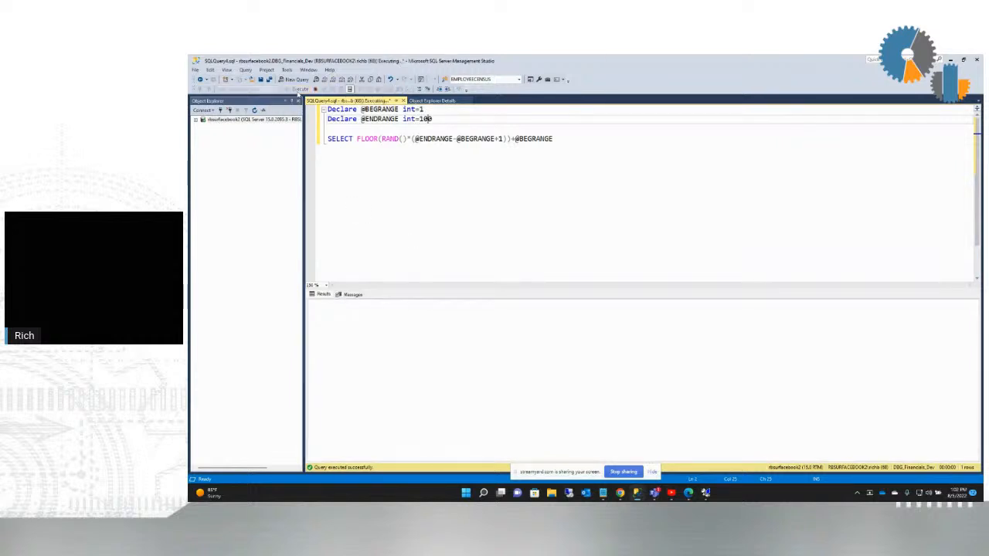
pyautogui.click(300, 88)
pyautogui.write('00')
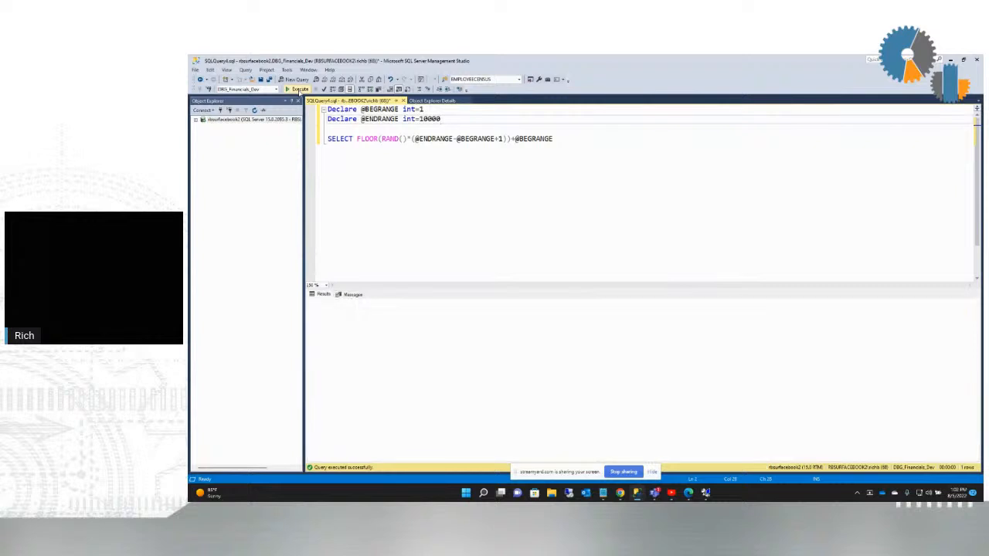
# Rerun the query to get a random number between 1 and 10000 and start a new line below.
pyautogui.click(299, 88)
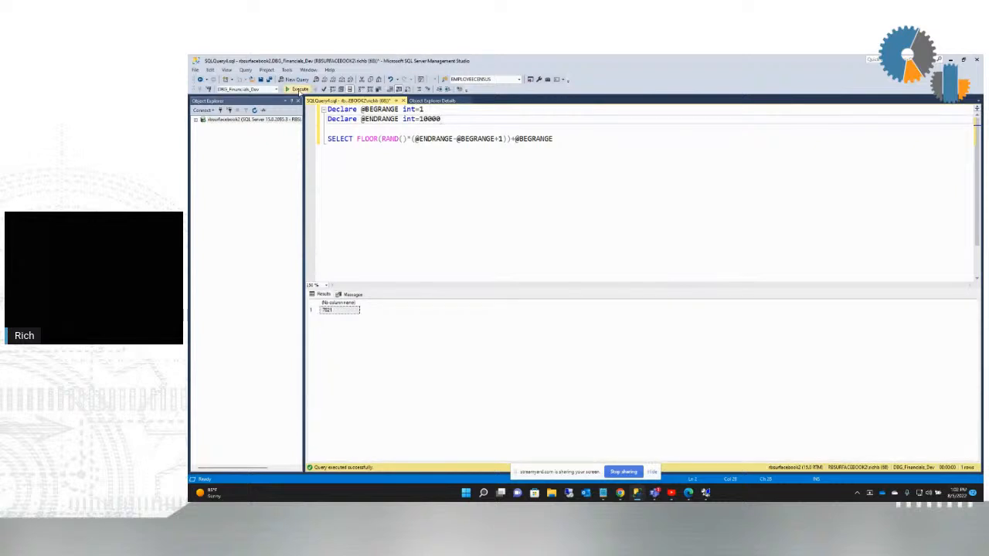
pyautogui.click(299, 88)
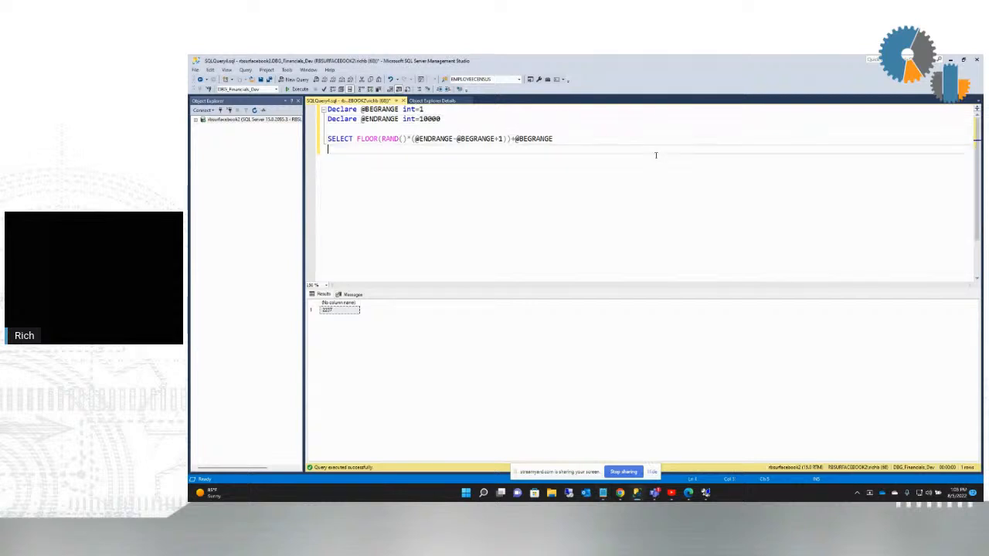
# Add 'SELECT COMPANY FROM COMPANIES order by NEWID()' on a new line and select it to run alone.
pyautogui.write('SELECT COMPANY FROM COMPANIES order by NEWID()')
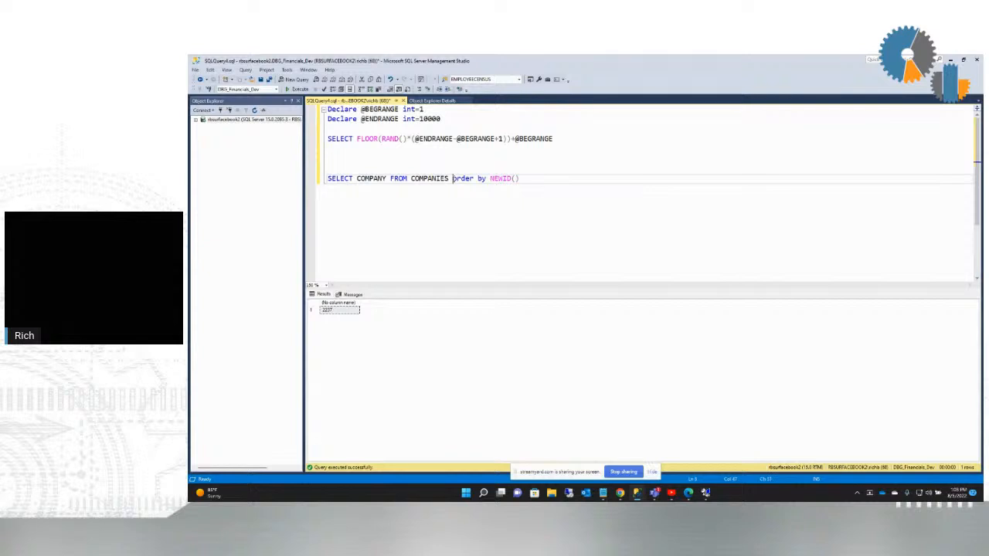
pyautogui.moveTo(453, 179); pyautogui.dragTo(522, 179)
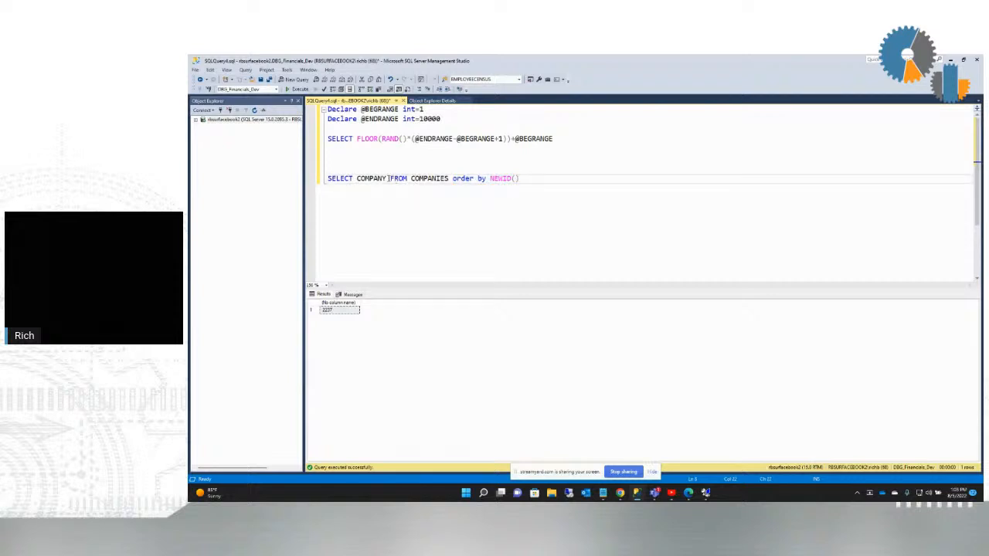
pyautogui.moveTo(371, 180)
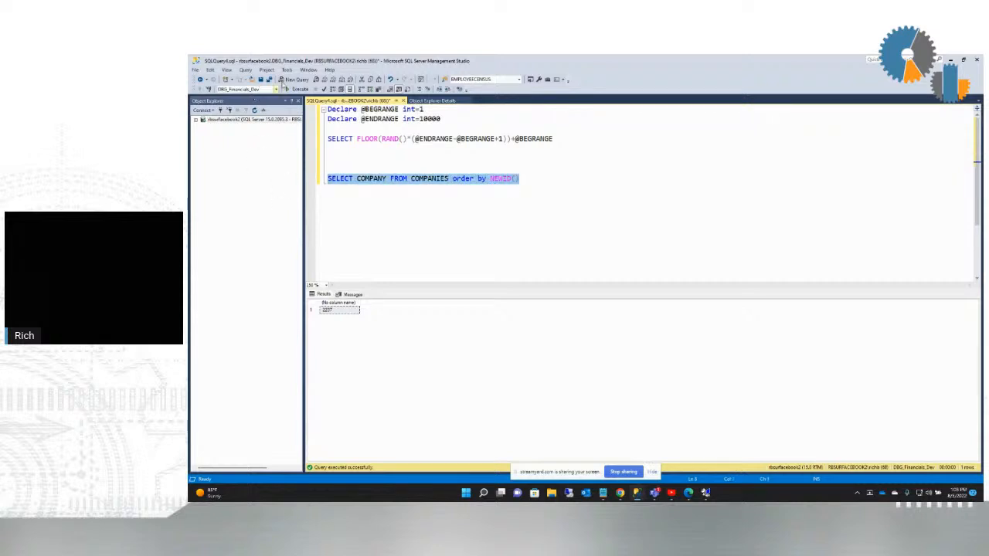
# Run the selected company query three times, getting the company names reshuffled on each run.
pyautogui.click(299, 88)
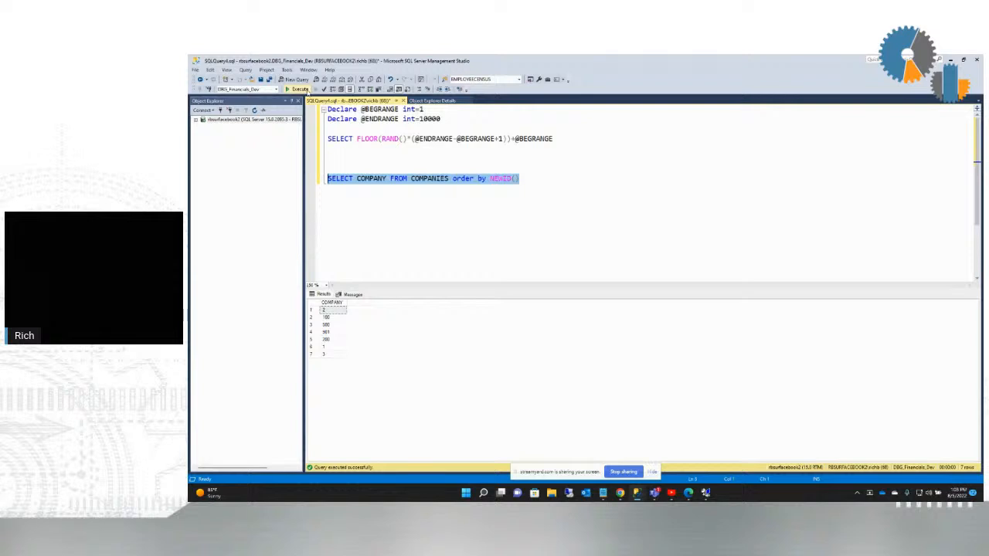
pyautogui.click(300, 89)
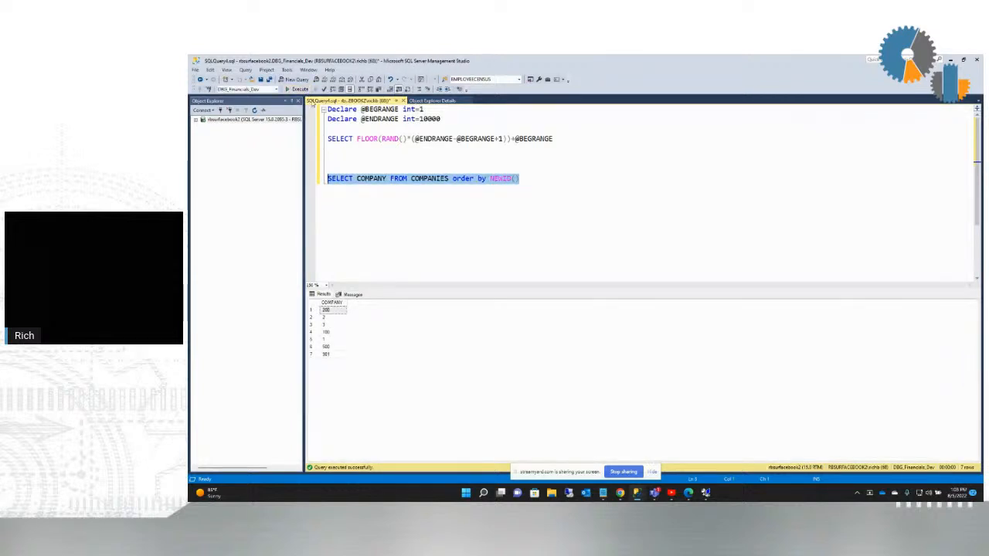
pyautogui.click(300, 88)
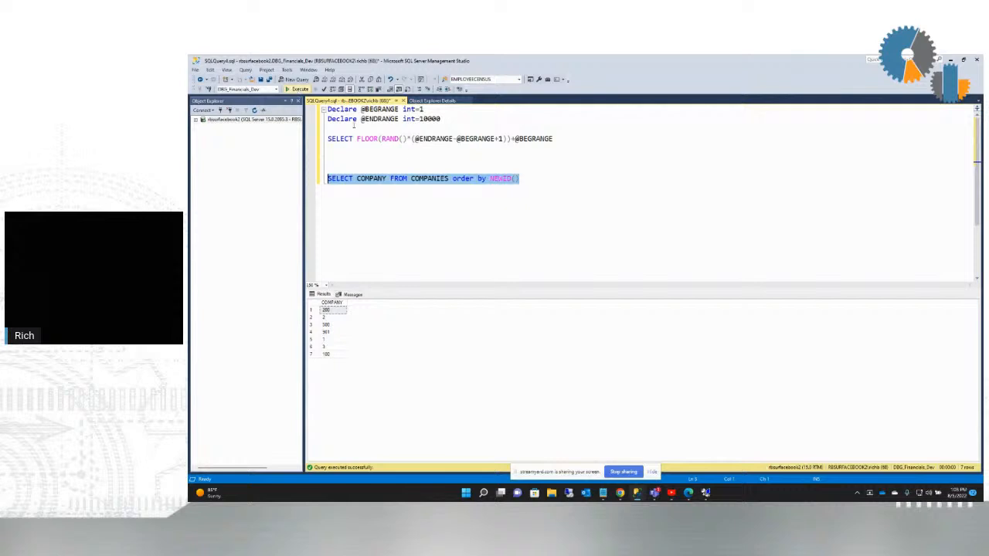
pyautogui.click(454, 179)
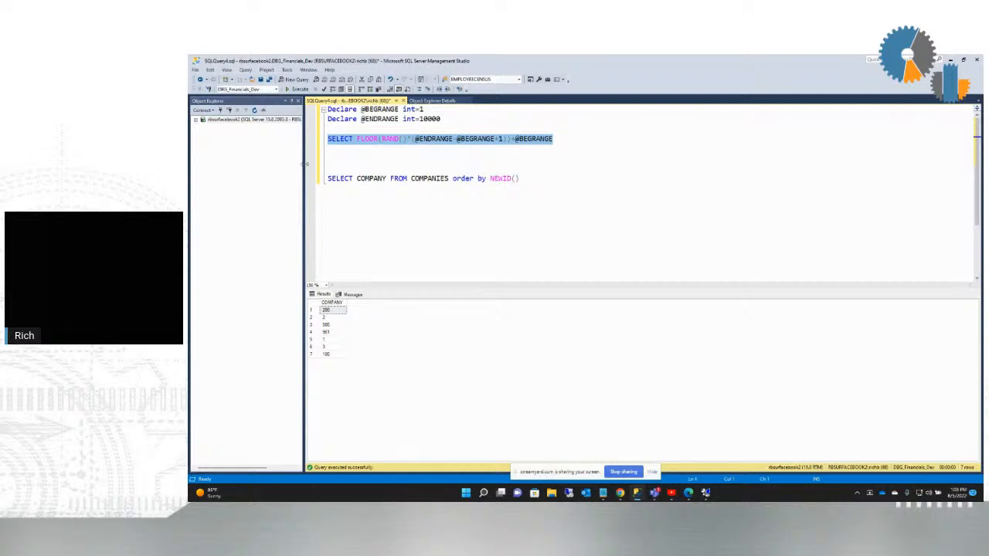
# Reselect the whole SELECT COMPANY line and run it again for yet another random order.
pyautogui.click(353, 180)
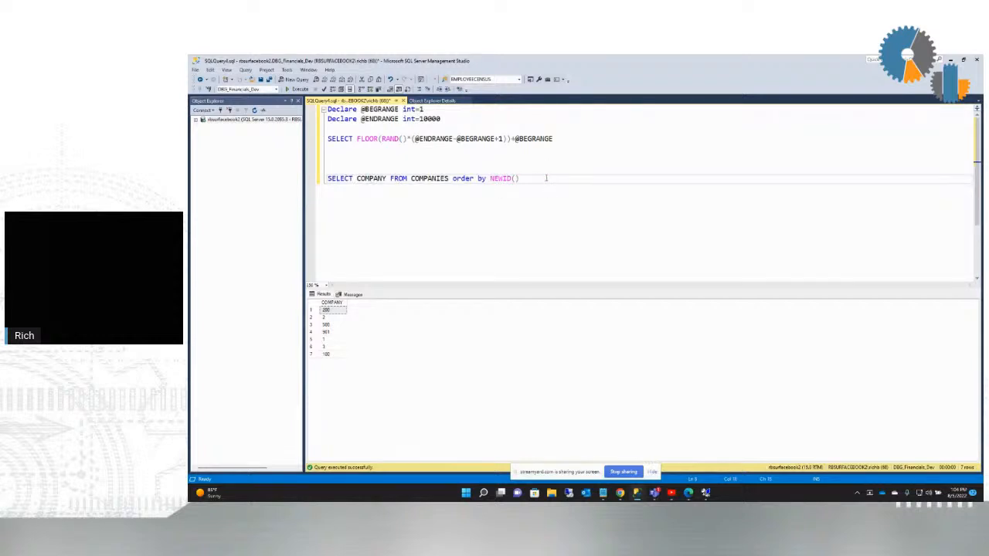
pyautogui.tripleClick(423, 180)
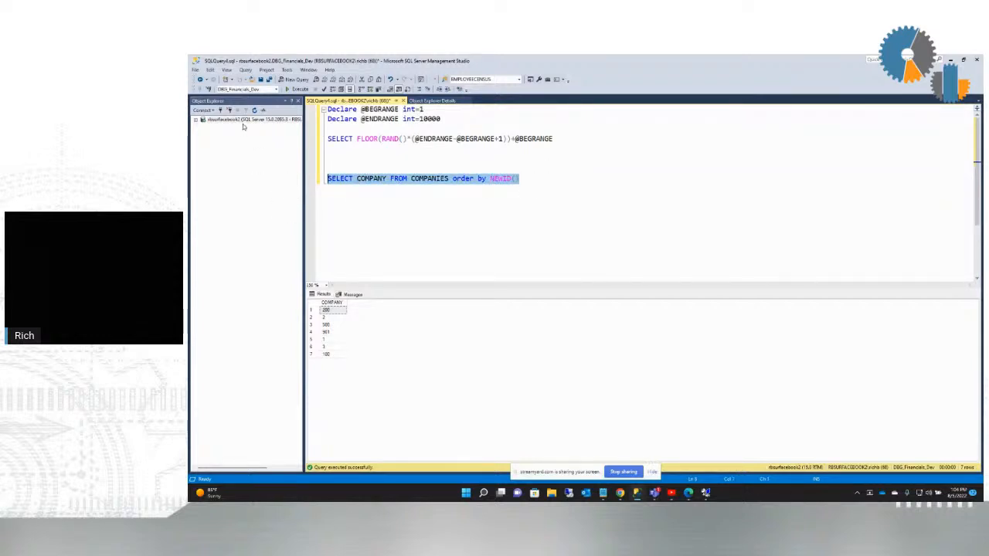
pyautogui.click(298, 88)
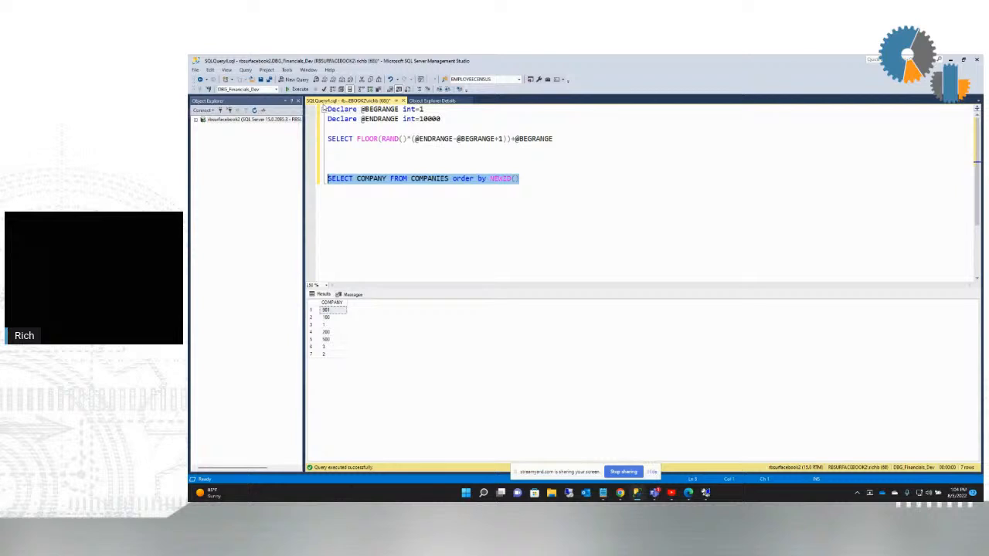
pyautogui.moveTo(538, 179)
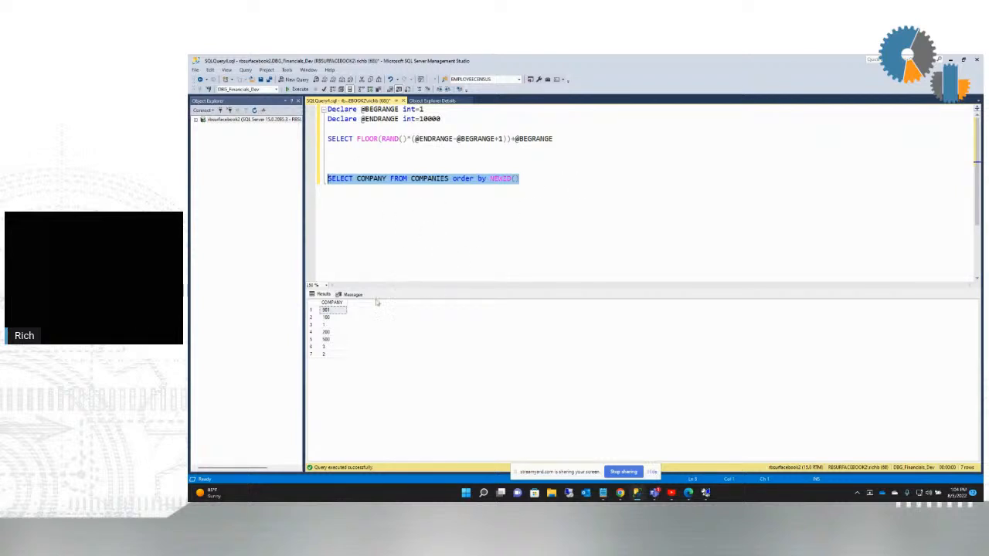
pyautogui.moveTo(368, 328)
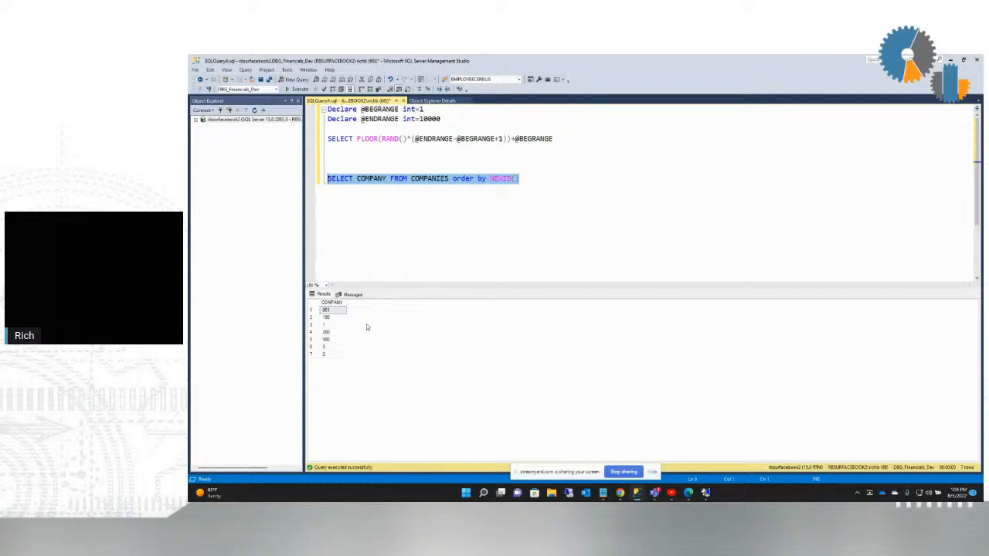